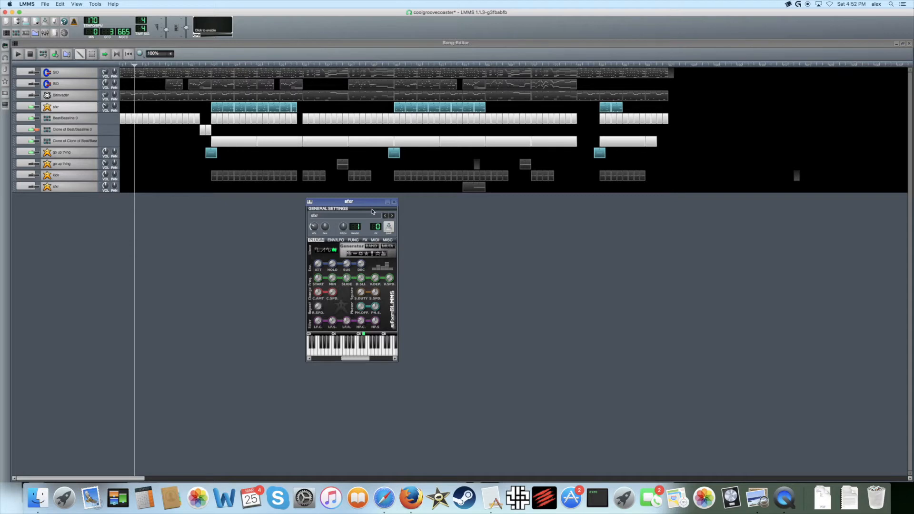
mouse_move(451, 232)
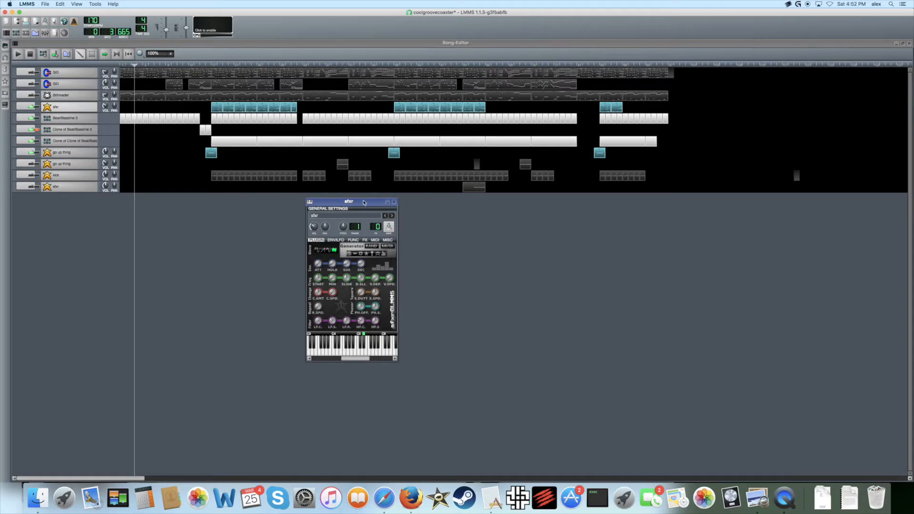
mouse_move(364, 205)
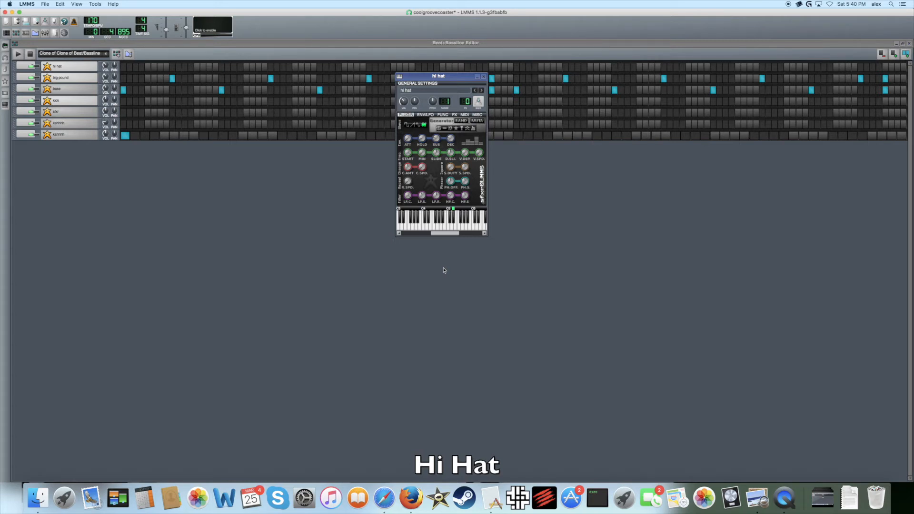
mouse_move(455, 258)
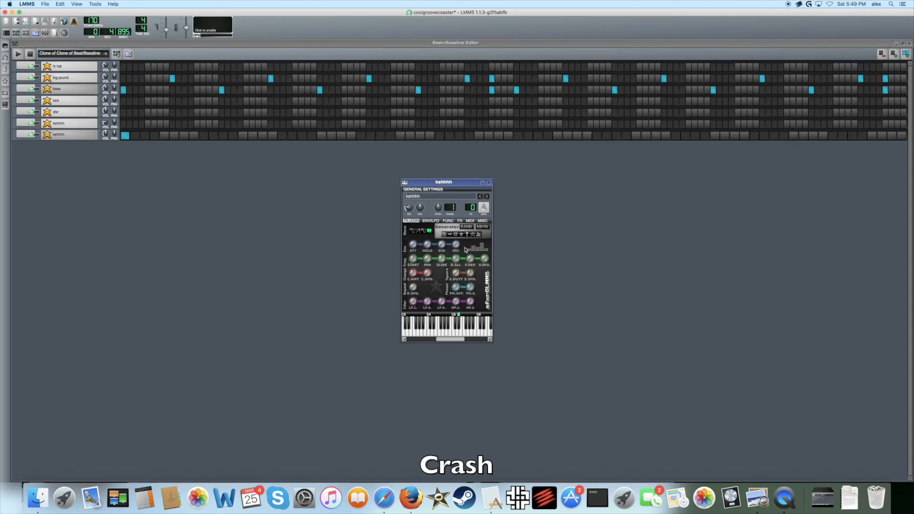
mouse_move(455, 245)
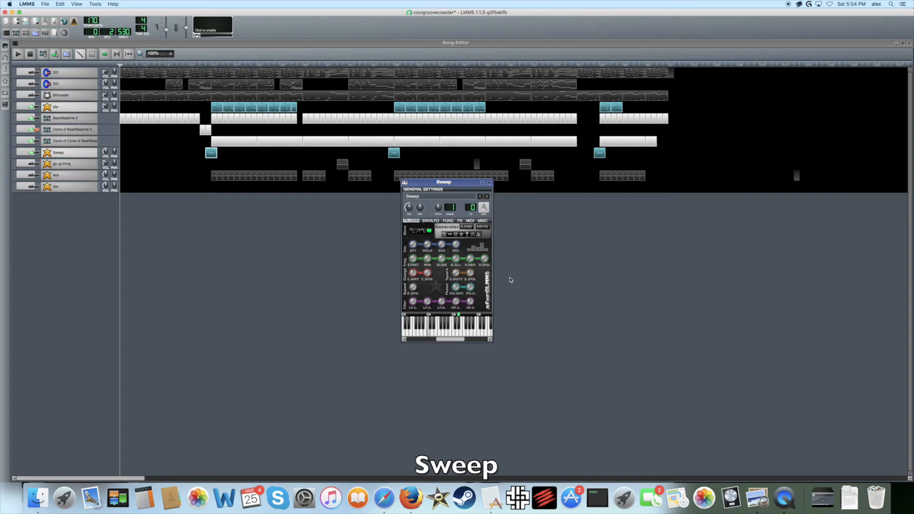
mouse_move(499, 268)
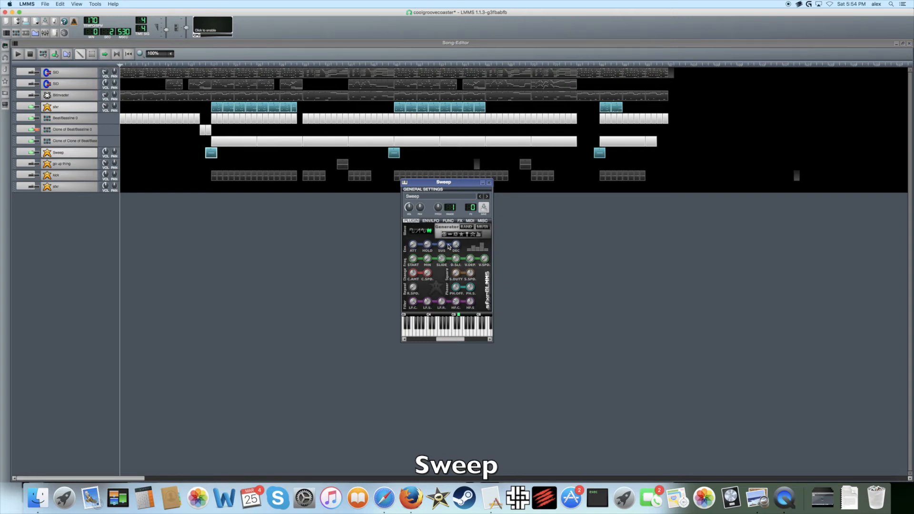
mouse_move(414, 257)
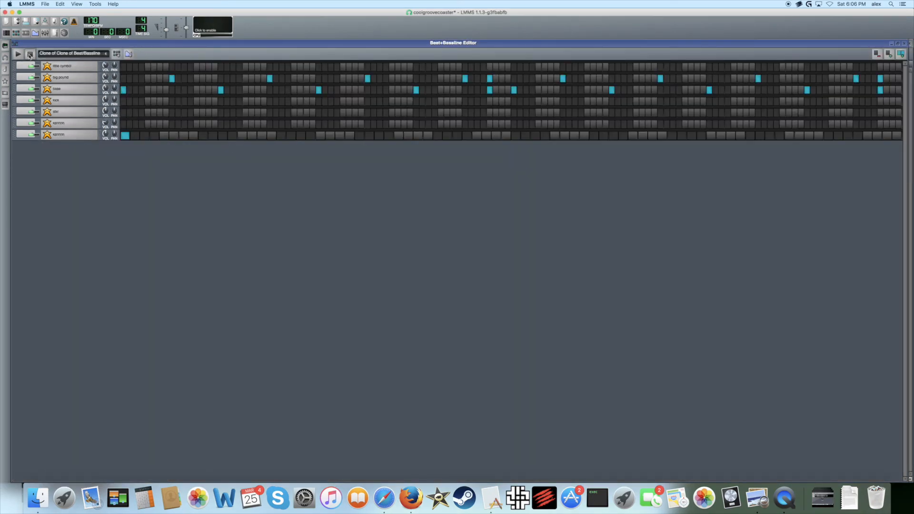
Play the cloned drum pattern in the Beat+Baseline Editor, then stop it
left_click(17, 53)
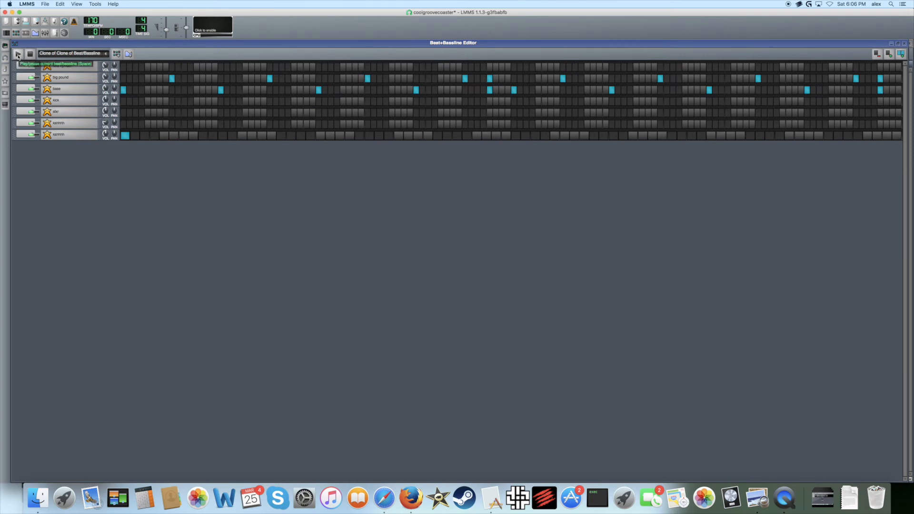
left_click(18, 54)
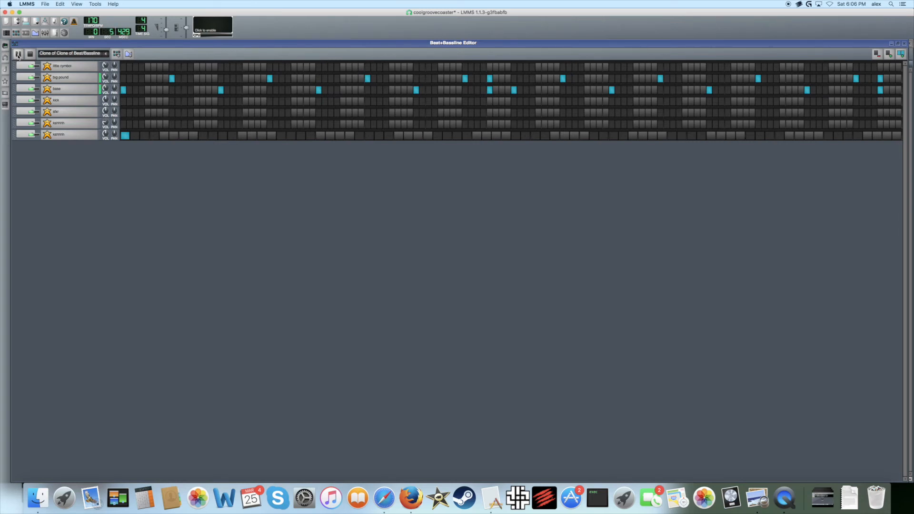
left_click(18, 54)
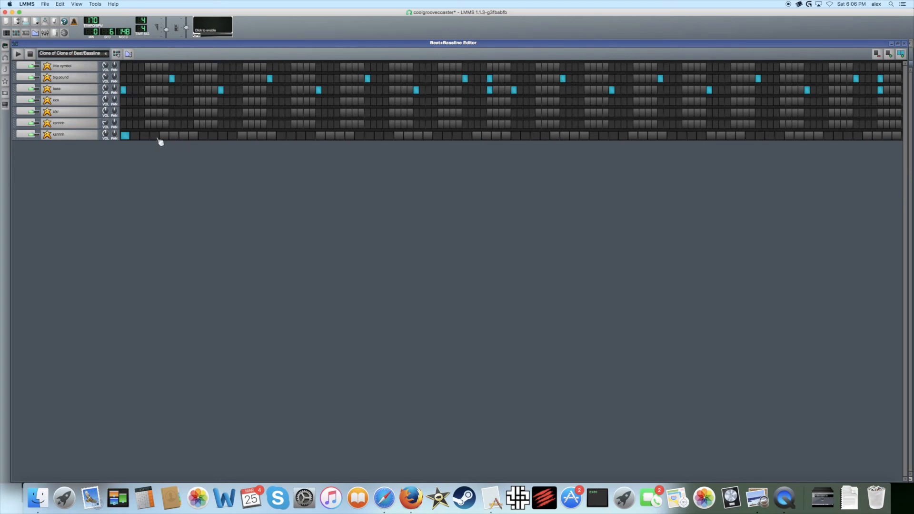
mouse_move(164, 135)
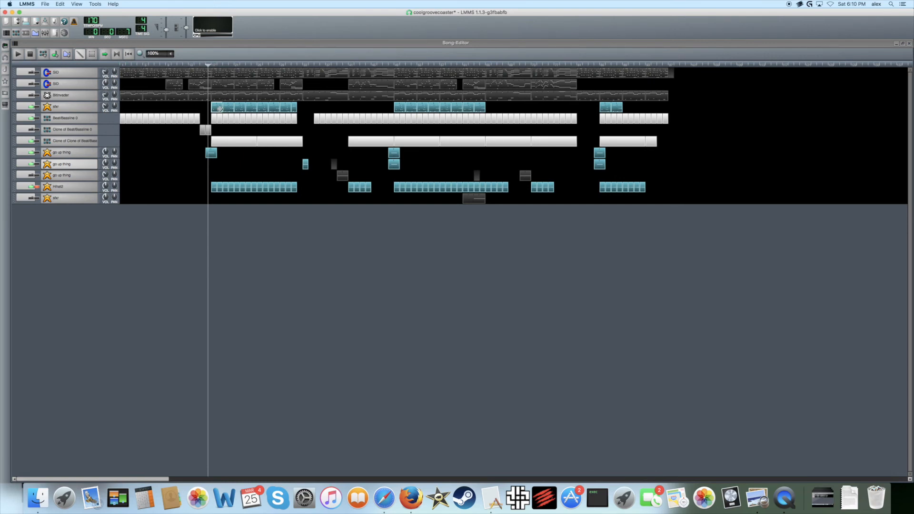
Open the first sfxr clip in a widened Piano Roll and play its drum notes
double_click(218, 107)
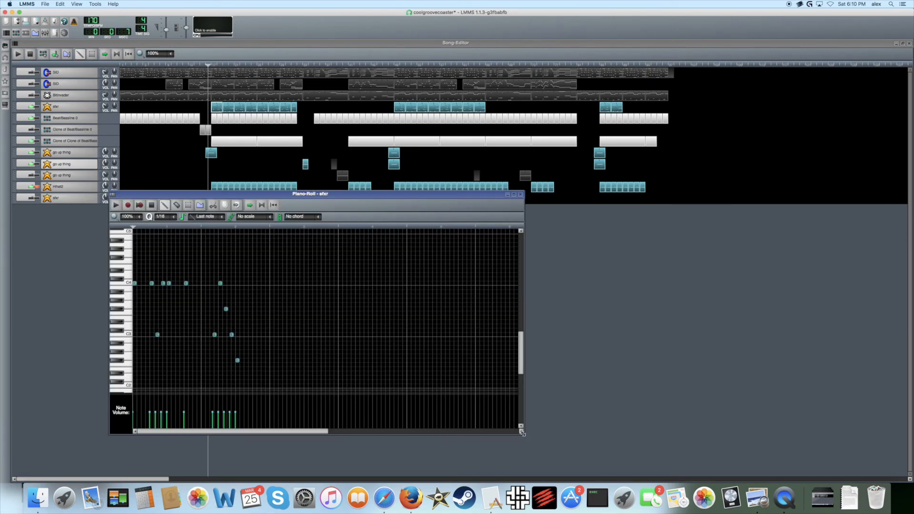
left_click_drag(521, 432, 585, 418)
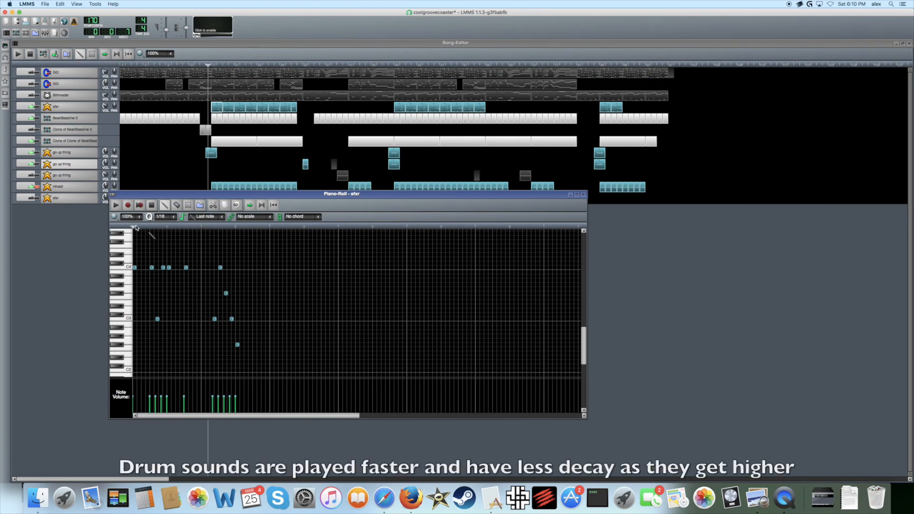
mouse_move(116, 205)
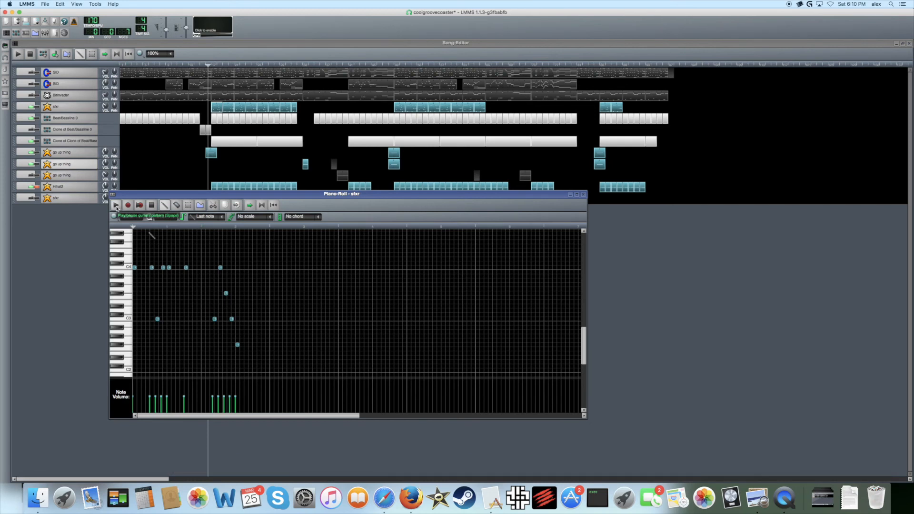
left_click(116, 205)
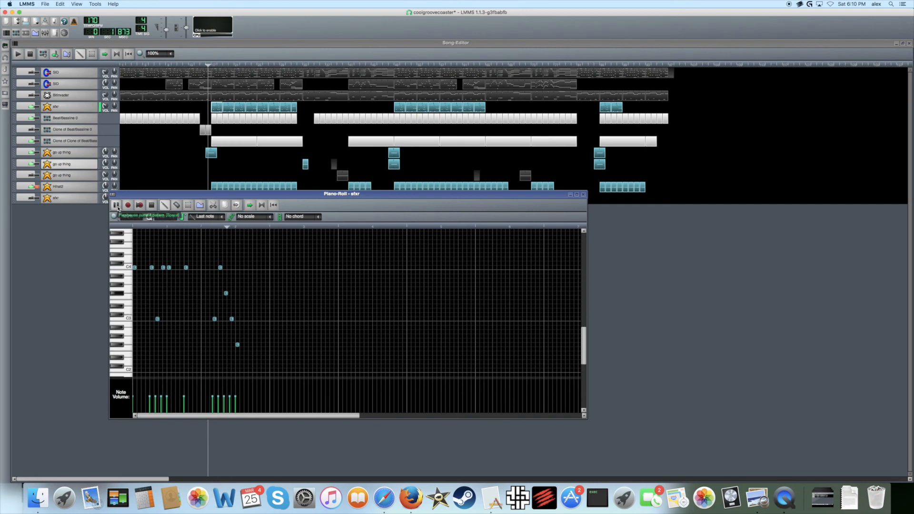
left_click(115, 205)
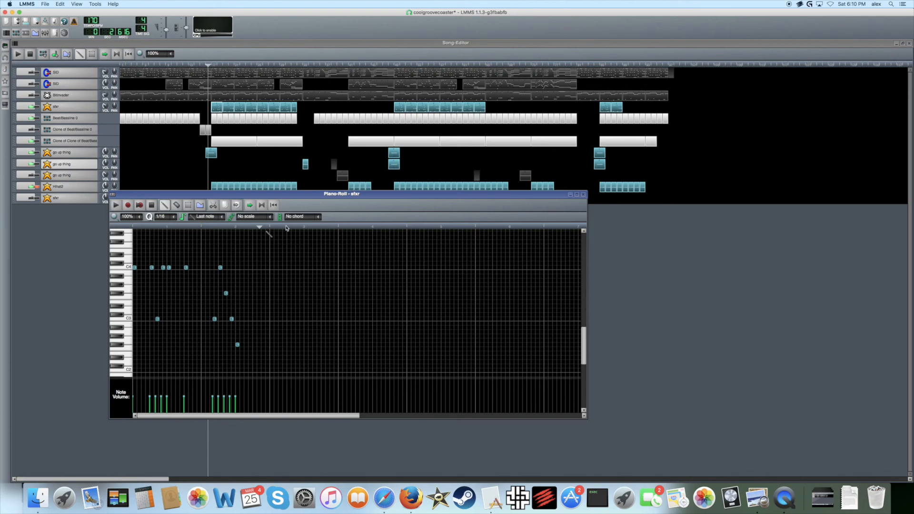
mouse_move(244, 143)
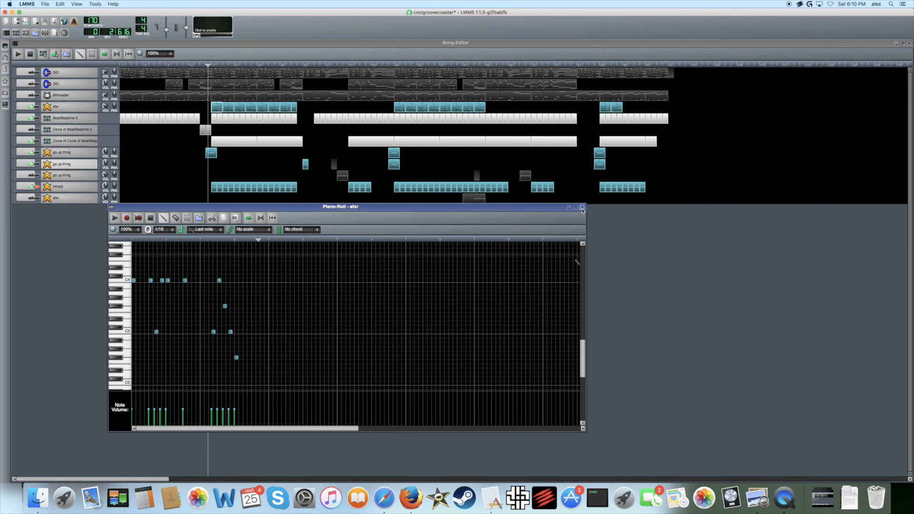
Close the Piano Roll and play the song with the opening clips shortened
left_click(582, 208)
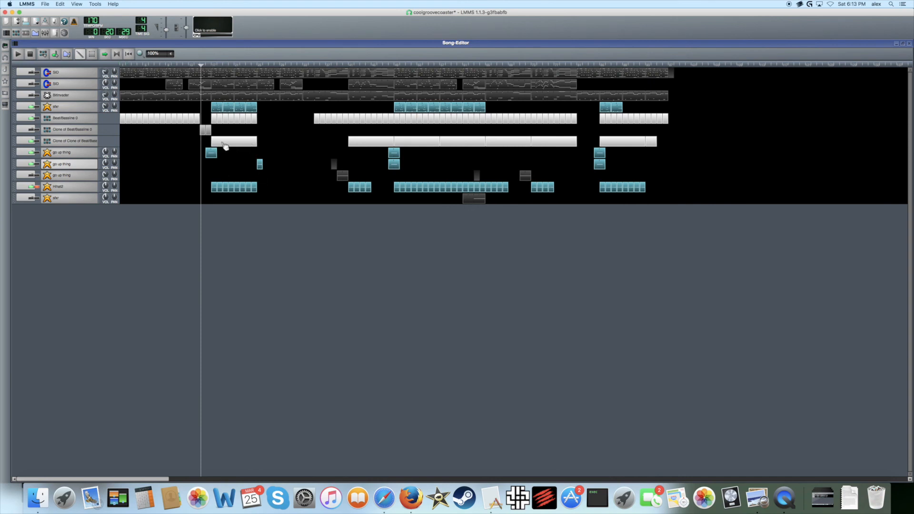
mouse_move(219, 109)
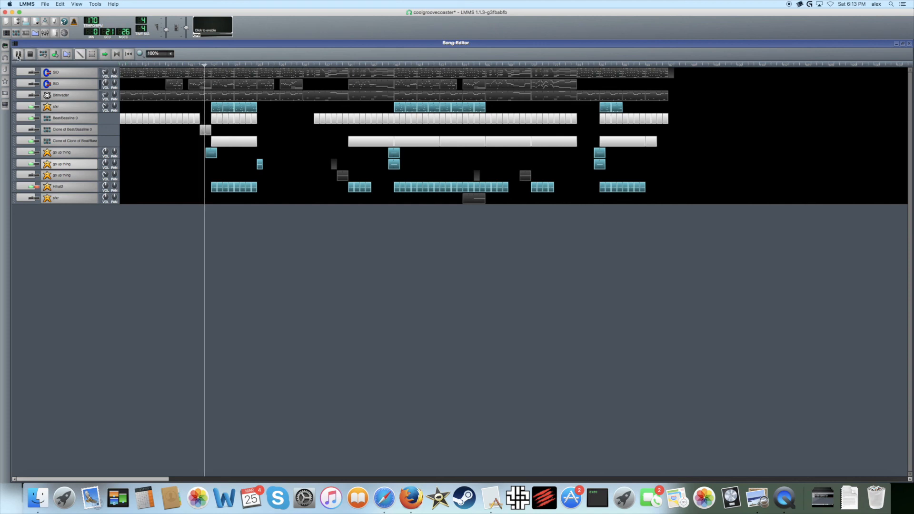
left_click(18, 54)
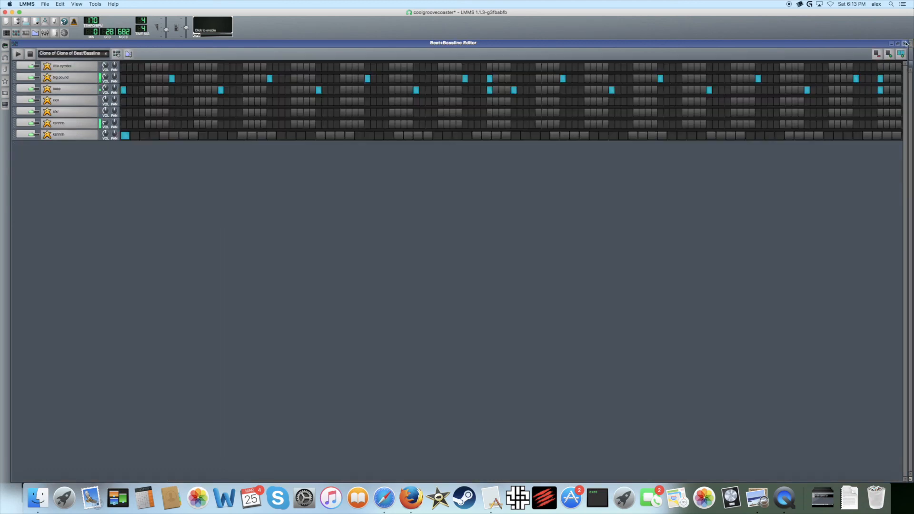
left_click(107, 53)
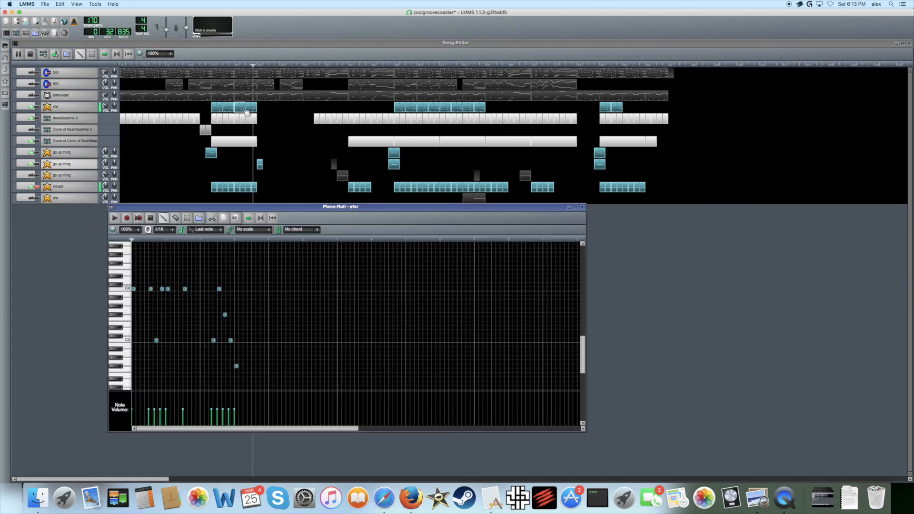
left_click(582, 206)
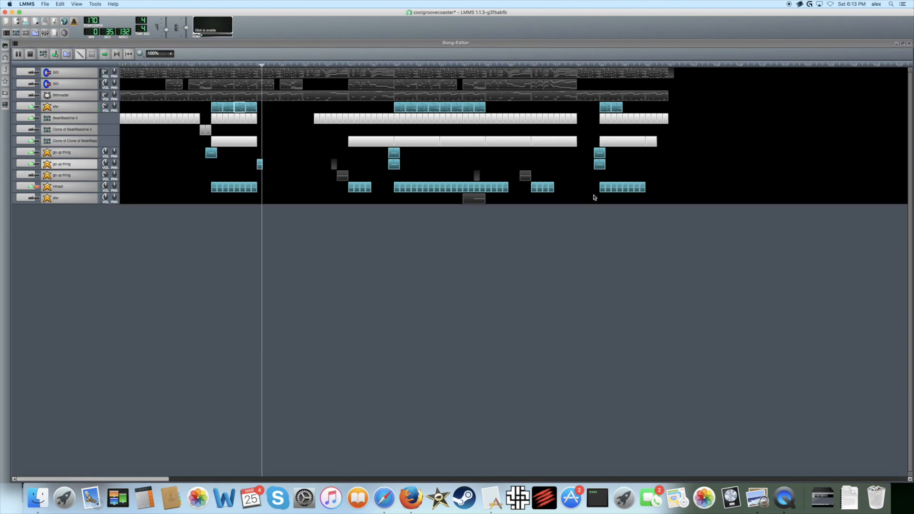